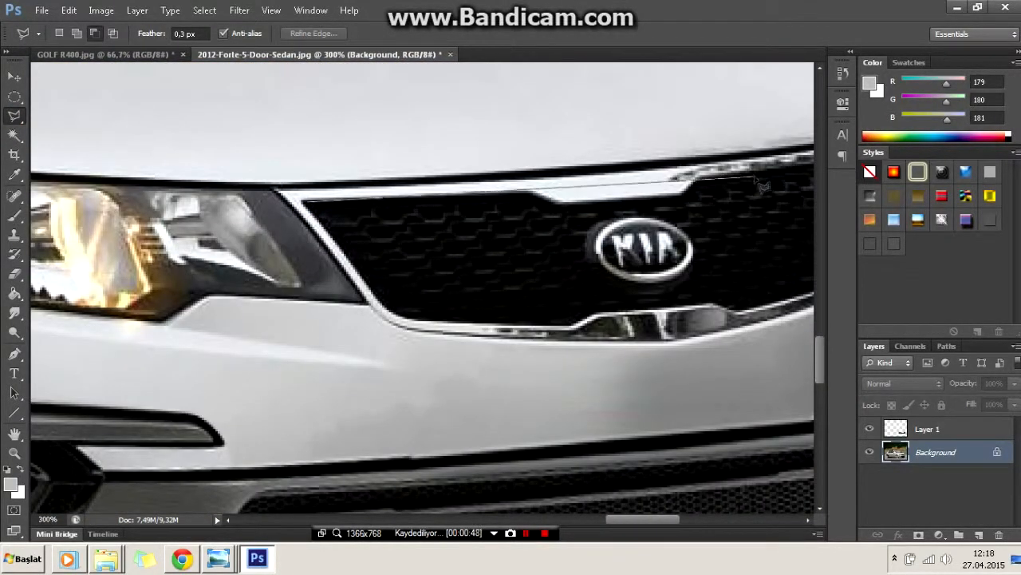
# - Trace the grille outline with the Pen tool, make it a selection, and paint it solid black
pyautogui.click(15, 355)
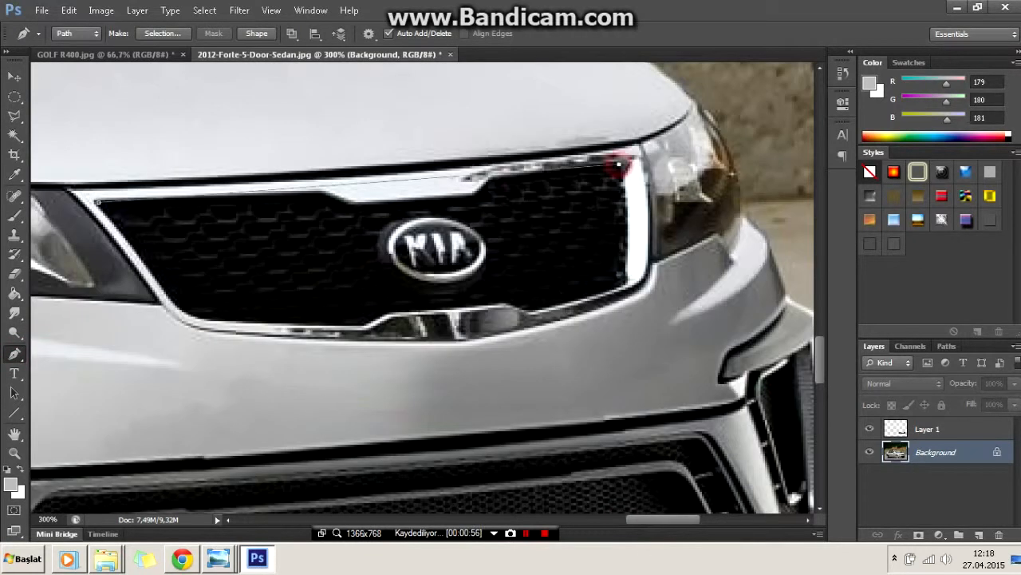
pyautogui.click(623, 281)
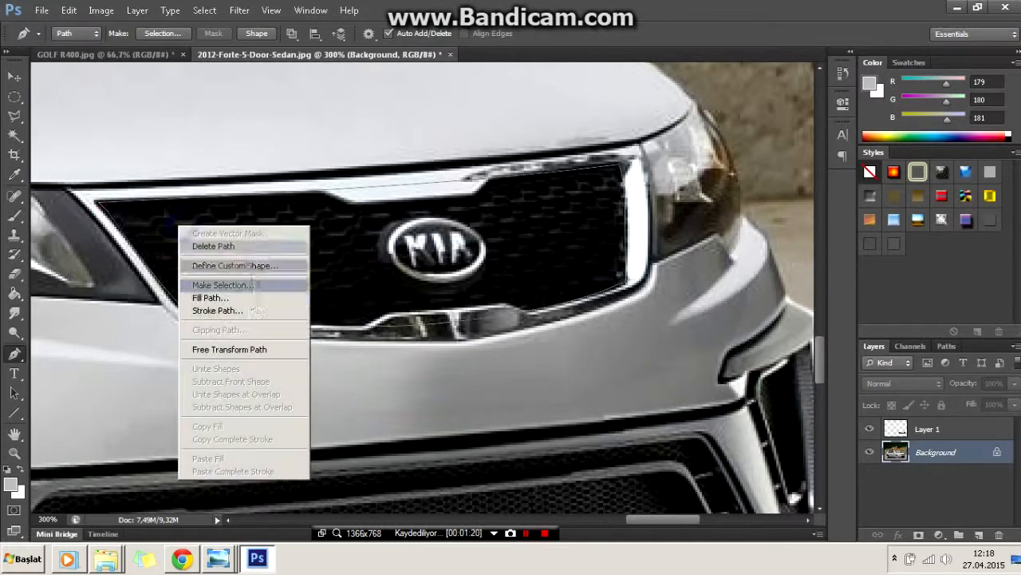
pyautogui.click(222, 284)
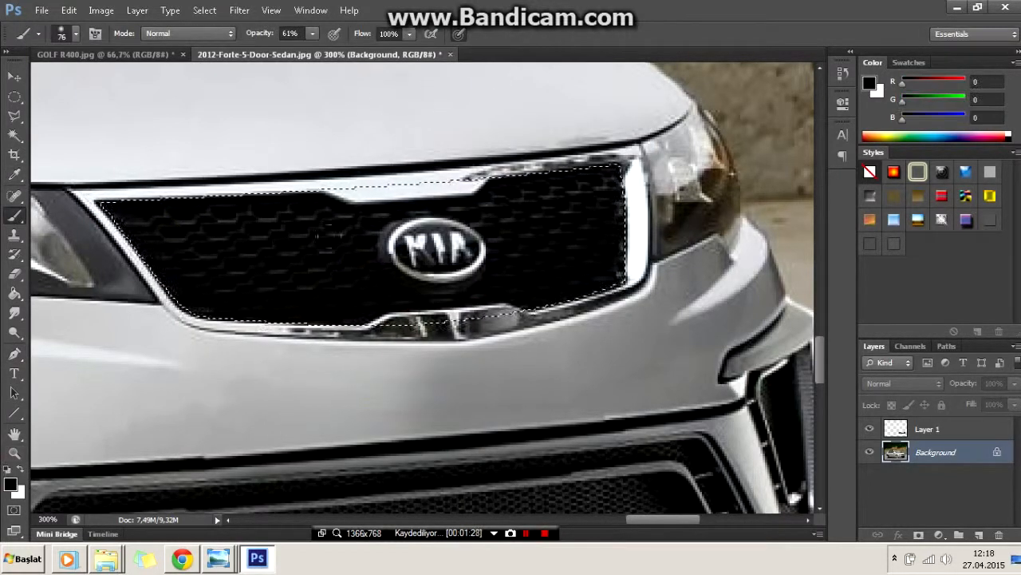
pyautogui.rightClick(152, 131)
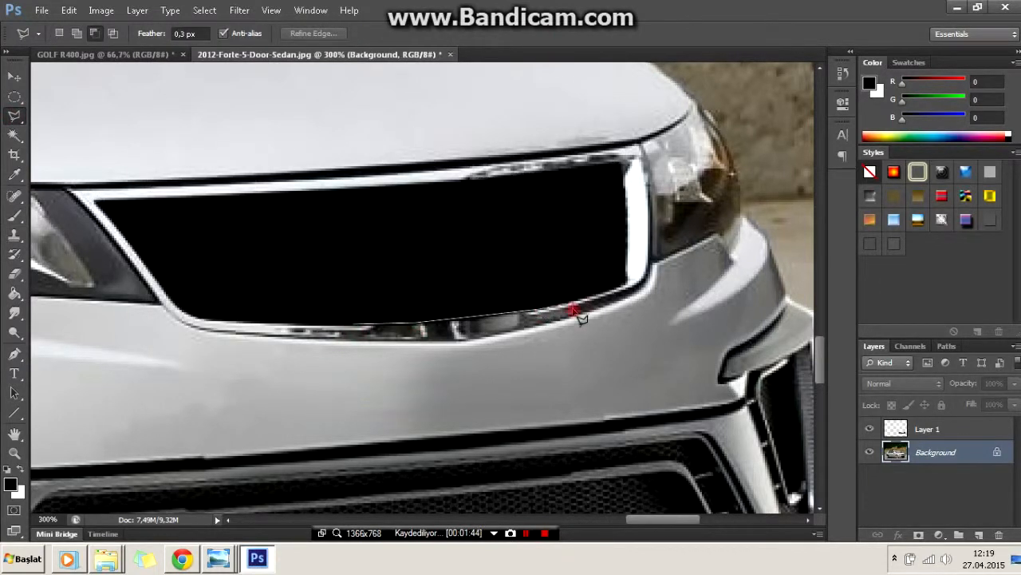
pyautogui.click(15, 314)
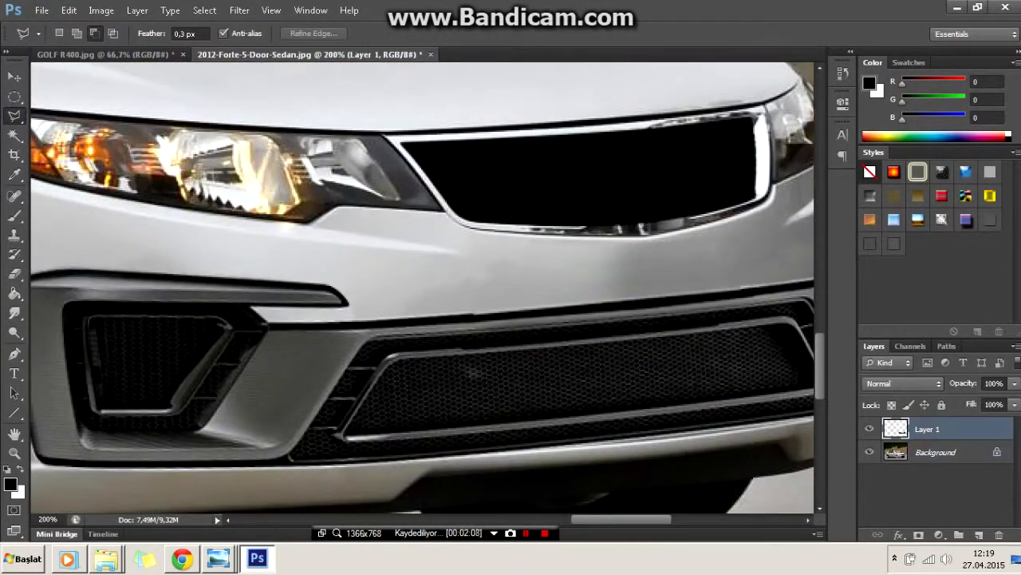
# - Toggle visibility of the mesh grille texture layer in the Layers panel
pyautogui.click(962, 534)
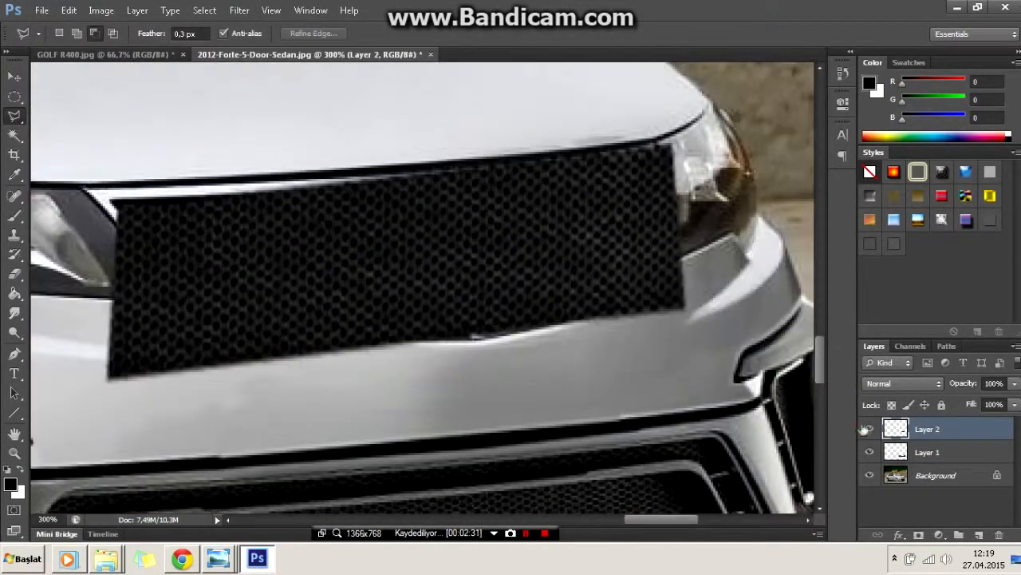
pyautogui.click(869, 429)
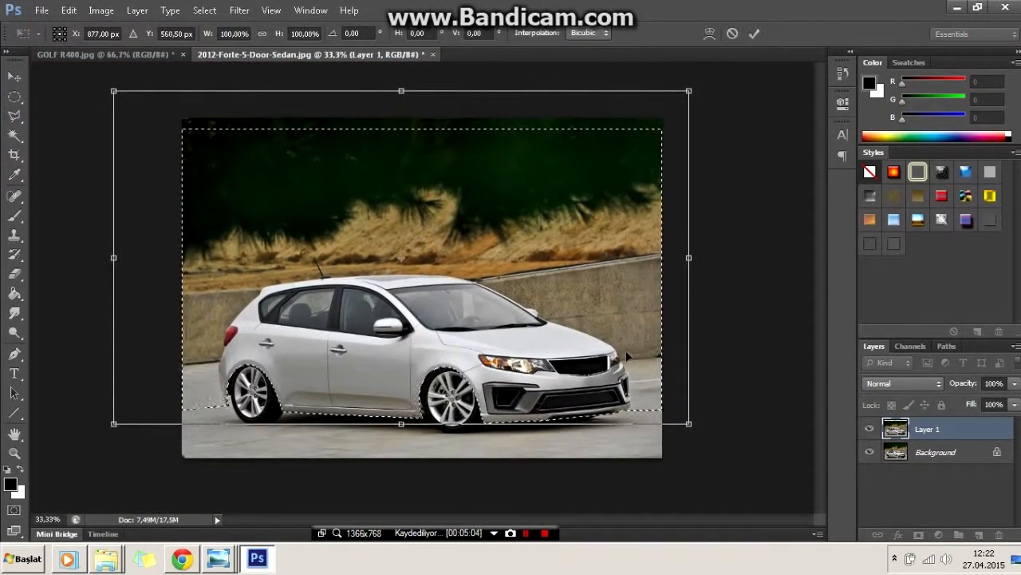
# - Commit the car body's new position and outline the front wheel arch
pyautogui.press('Return')
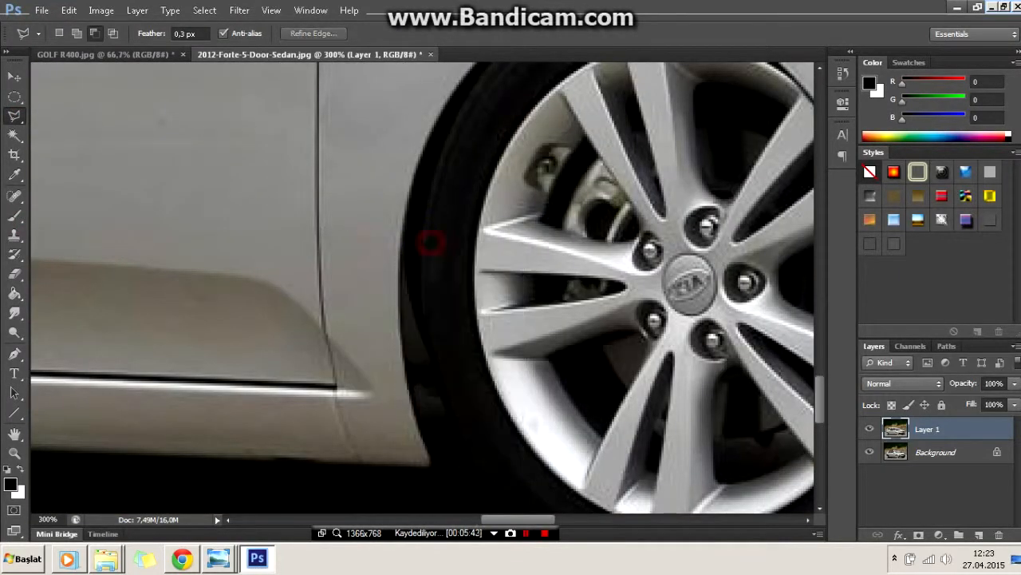
pyautogui.click(869, 428)
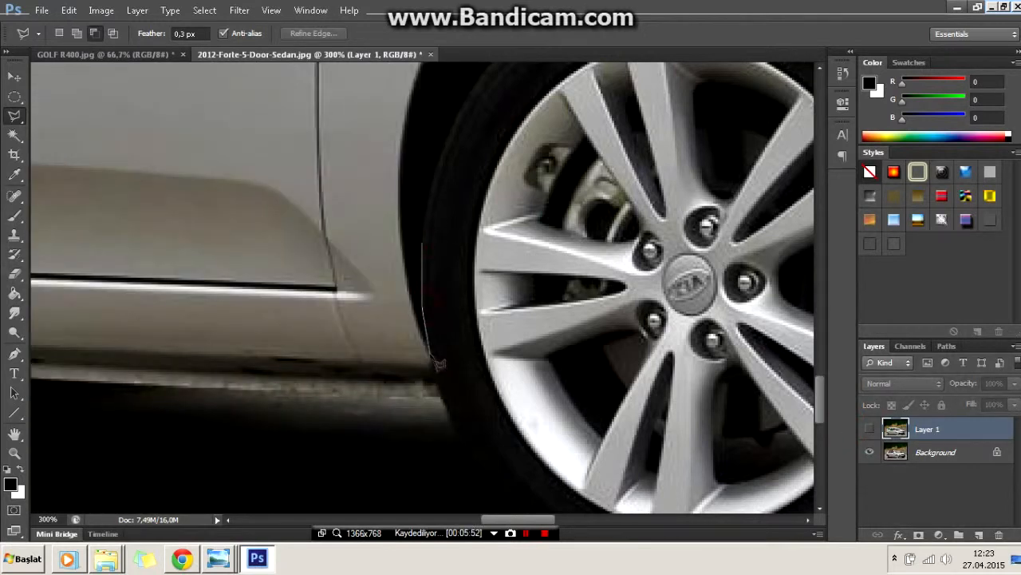
pyautogui.rightClick(559, 207)
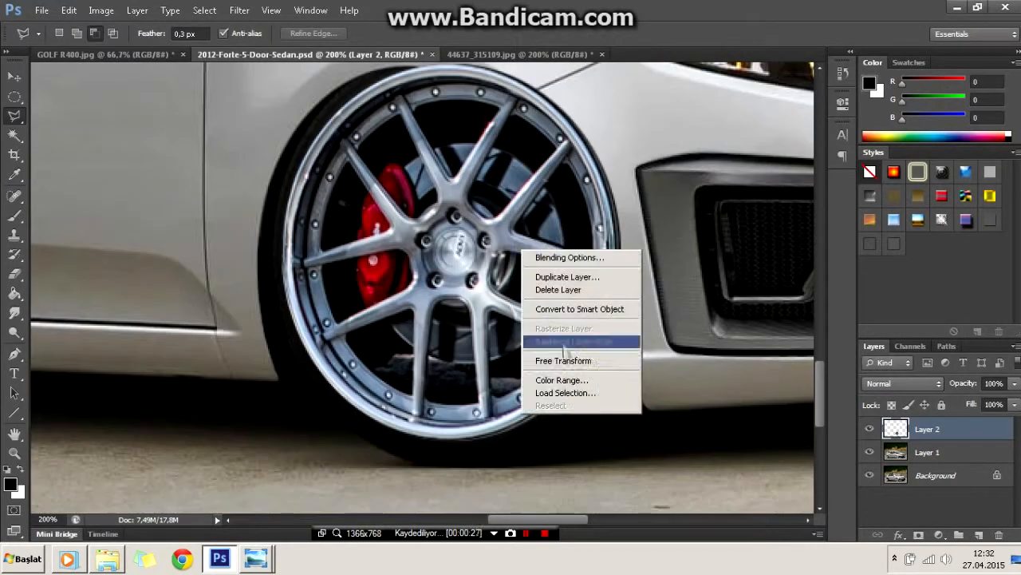
# - Fit the duplicated wheel over the rear wheel, narrowing it to match the arch
pyautogui.click(564, 360)
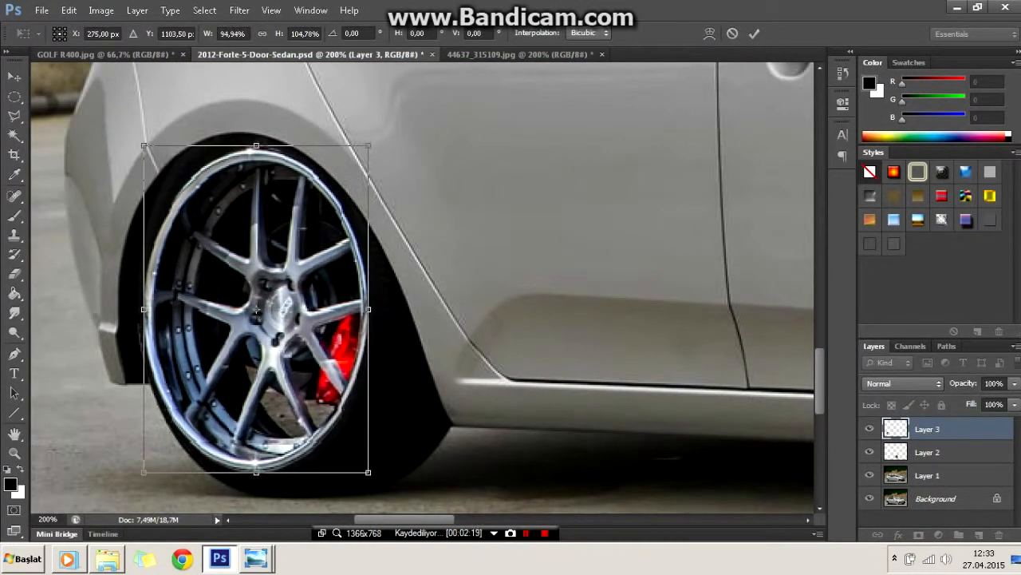
pyautogui.moveTo(256, 146); pyautogui.dragTo(245, 138)
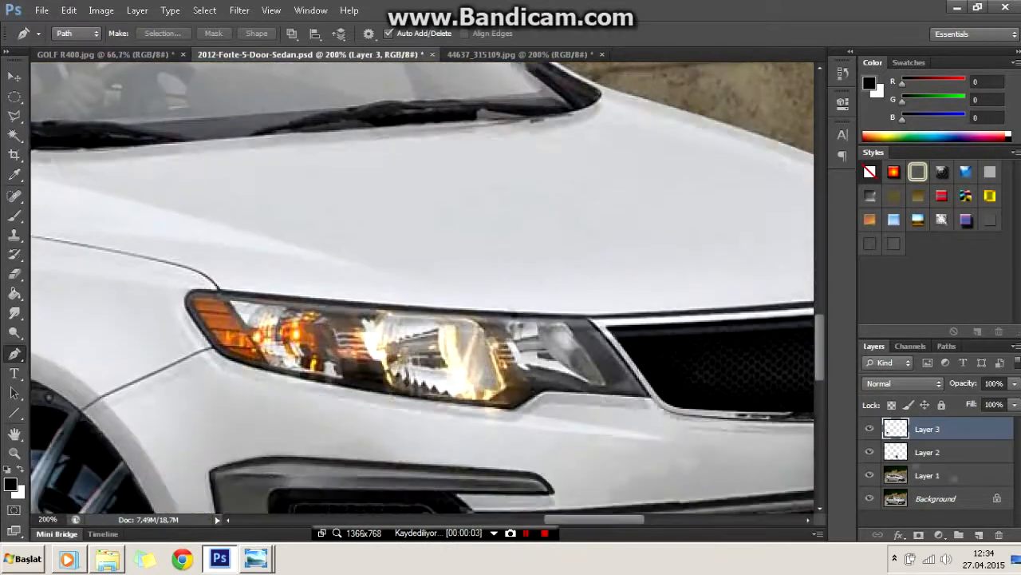
# - Select both headlights and apply Image > Adjustments > Brightness/Contrast
pyautogui.click(927, 475)
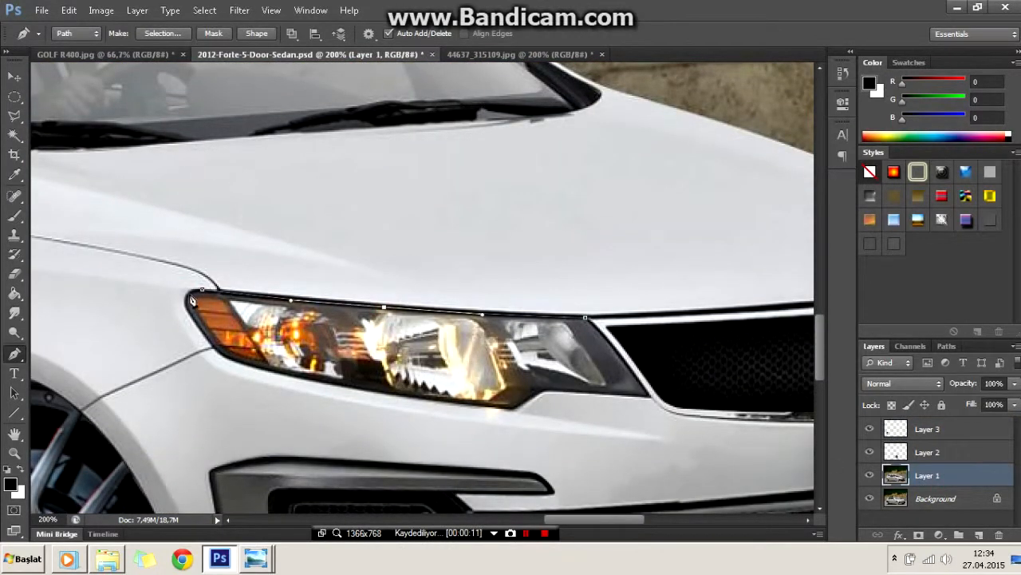
pyautogui.click(399, 397)
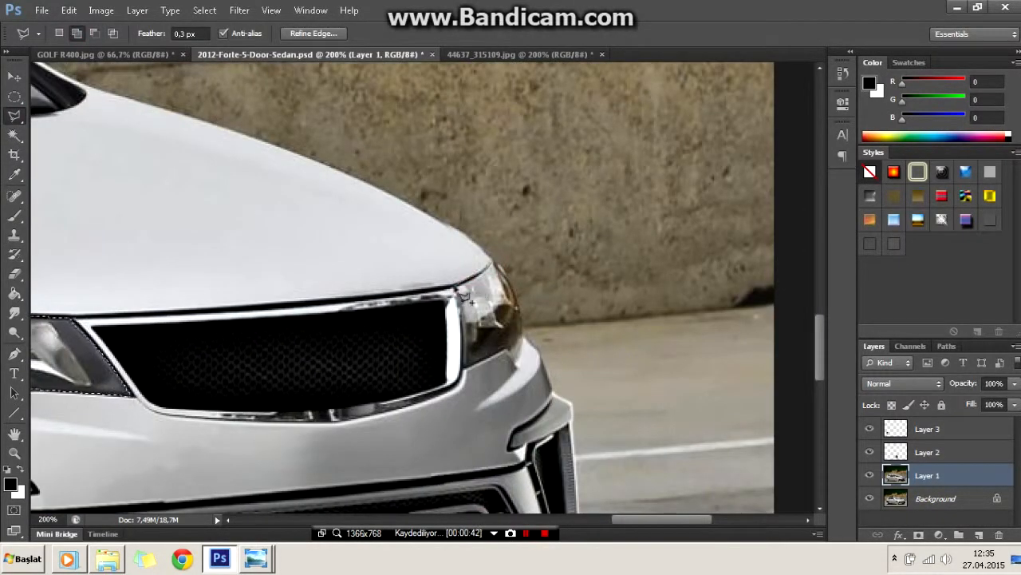
pyautogui.click(515, 363)
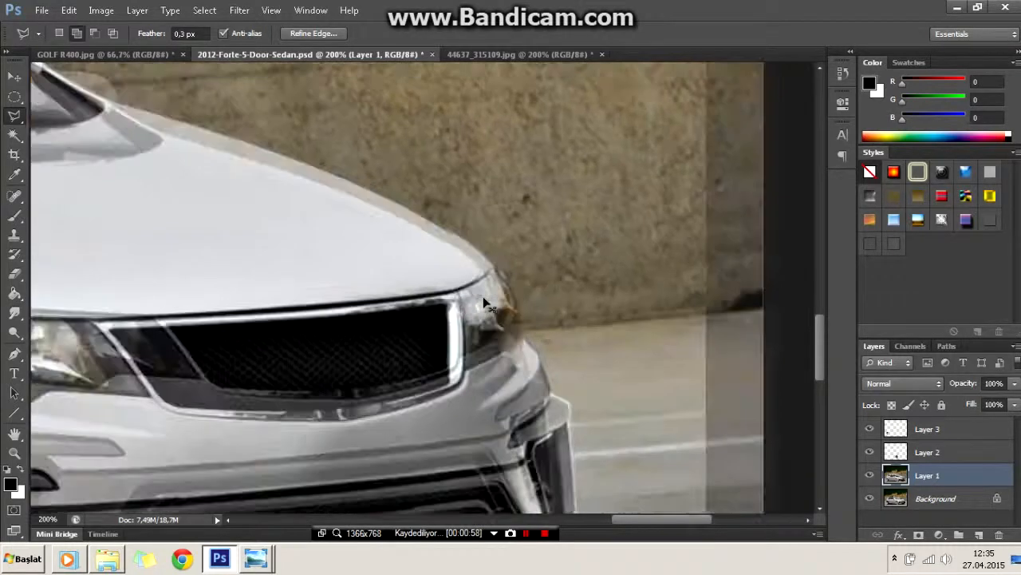
pyautogui.click(101, 11)
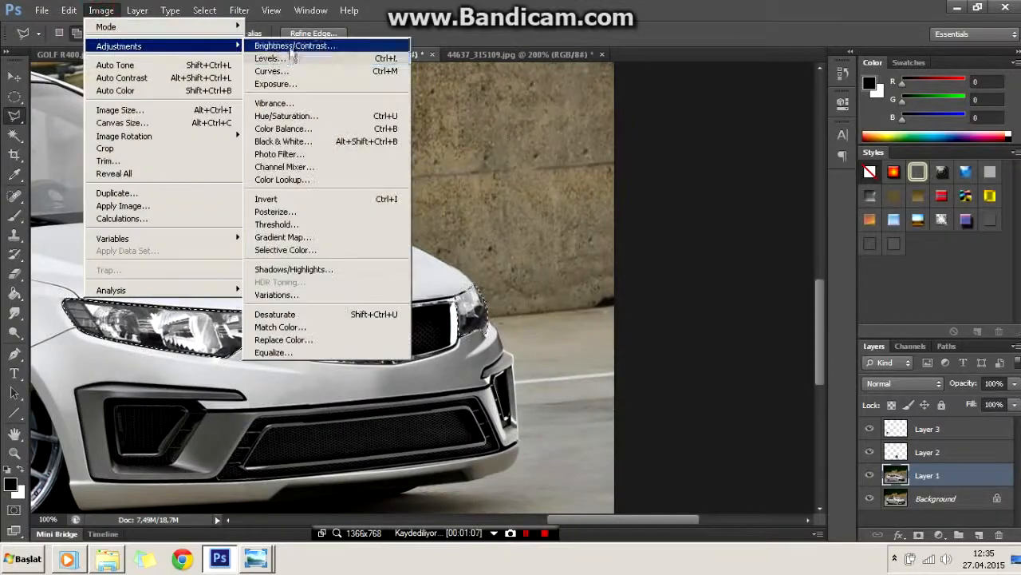
pyautogui.click(311, 54)
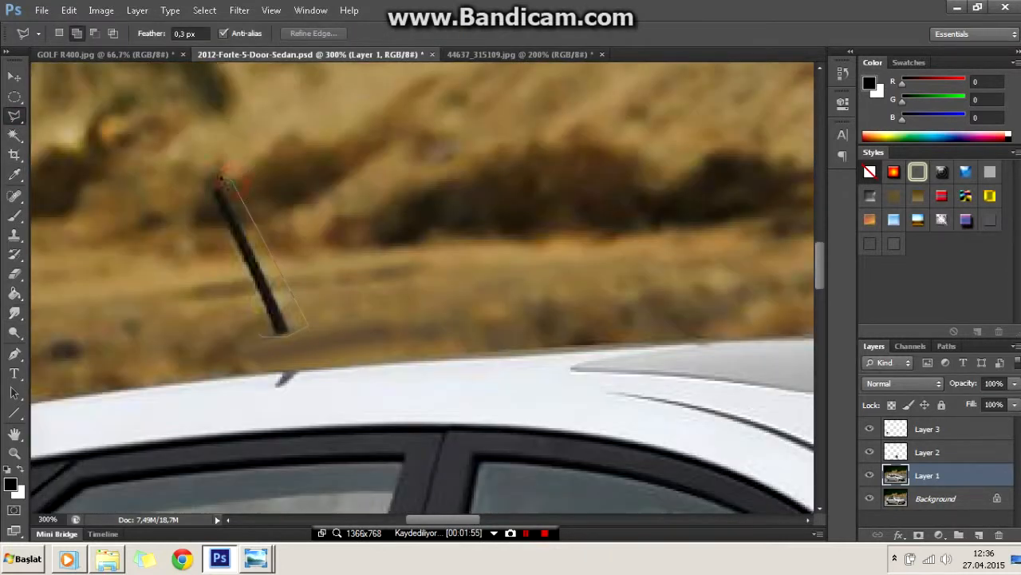
# - Close the antenna selection and blend the background where the antenna was
pyautogui.click(14, 312)
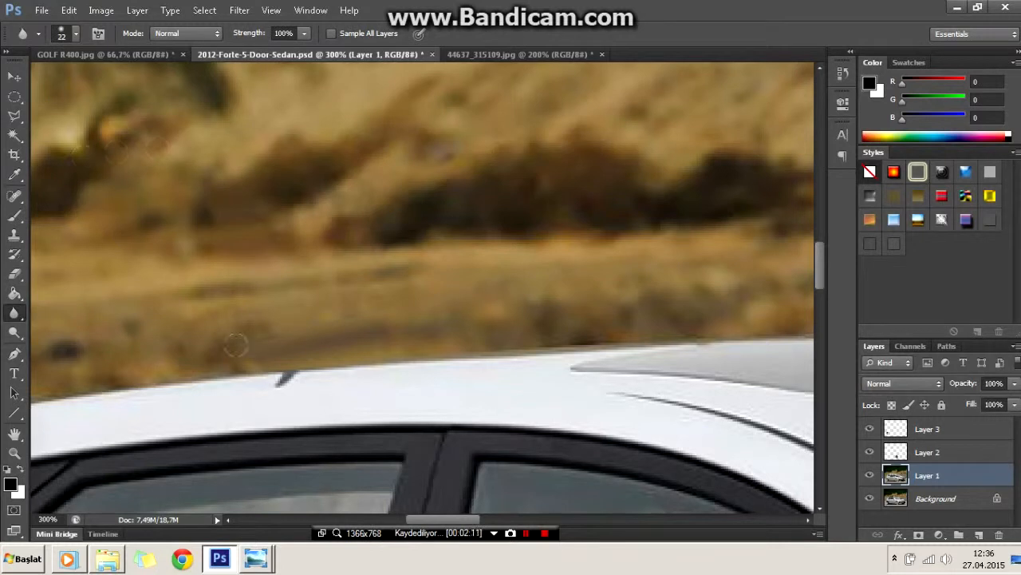
pyautogui.click(14, 115)
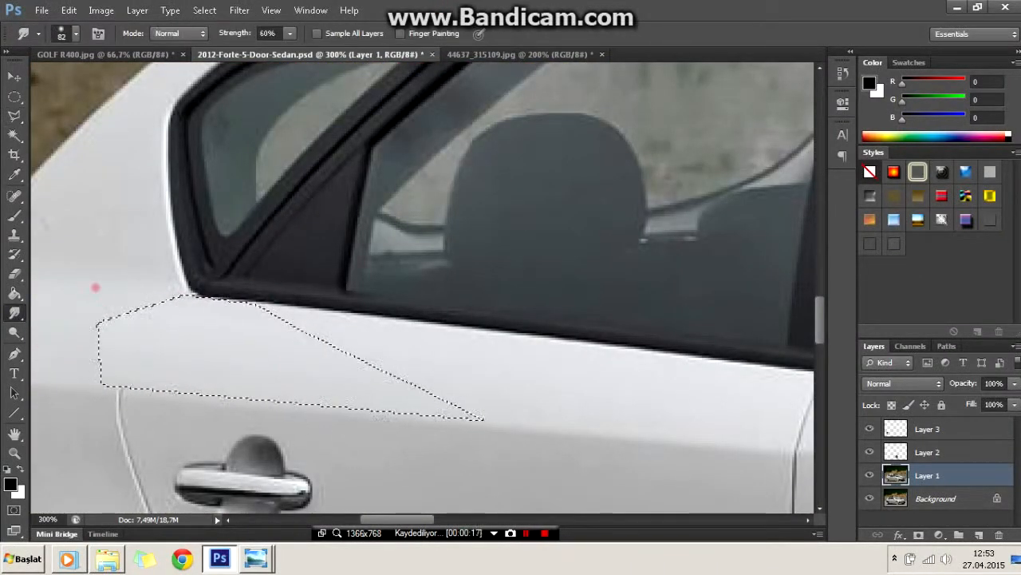
# - Smooth the panel below the window and outline creases on the rear quarter panel
pyautogui.click(14, 115)
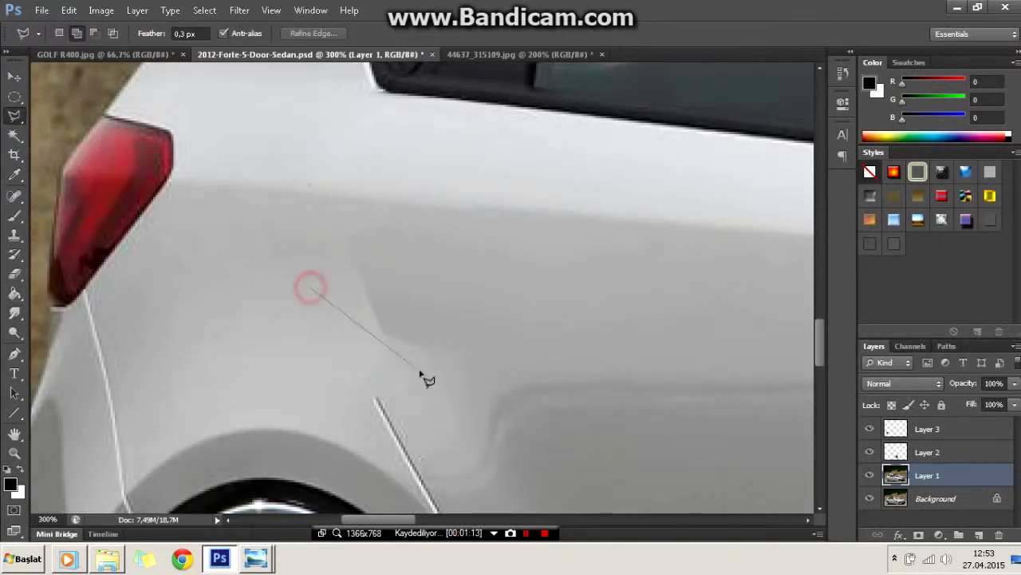
pyautogui.click(15, 117)
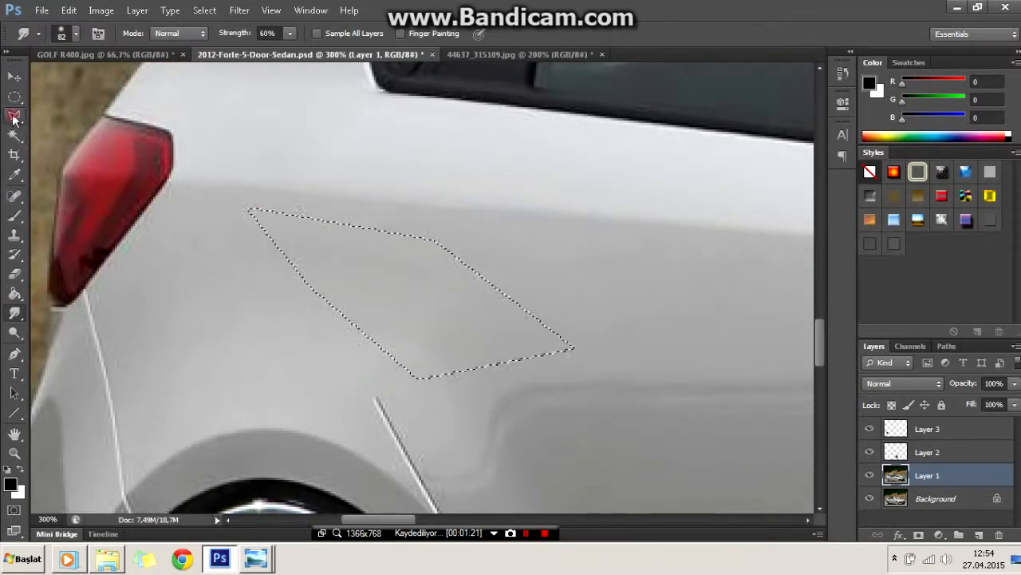
pyautogui.click(14, 116)
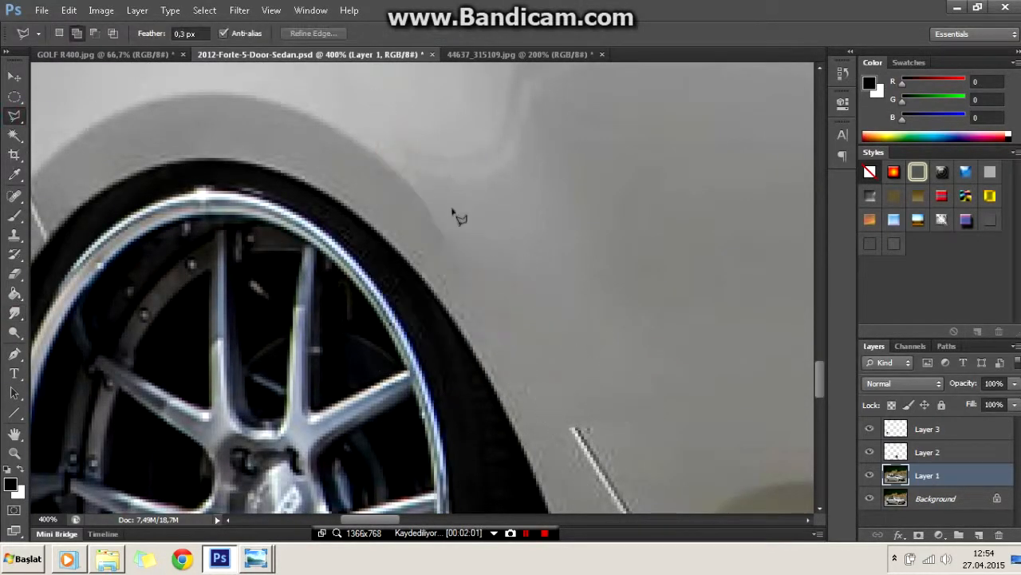
# - Trace the rear wheel arch edge and extend the selection along the window pillar
pyautogui.click(15, 353)
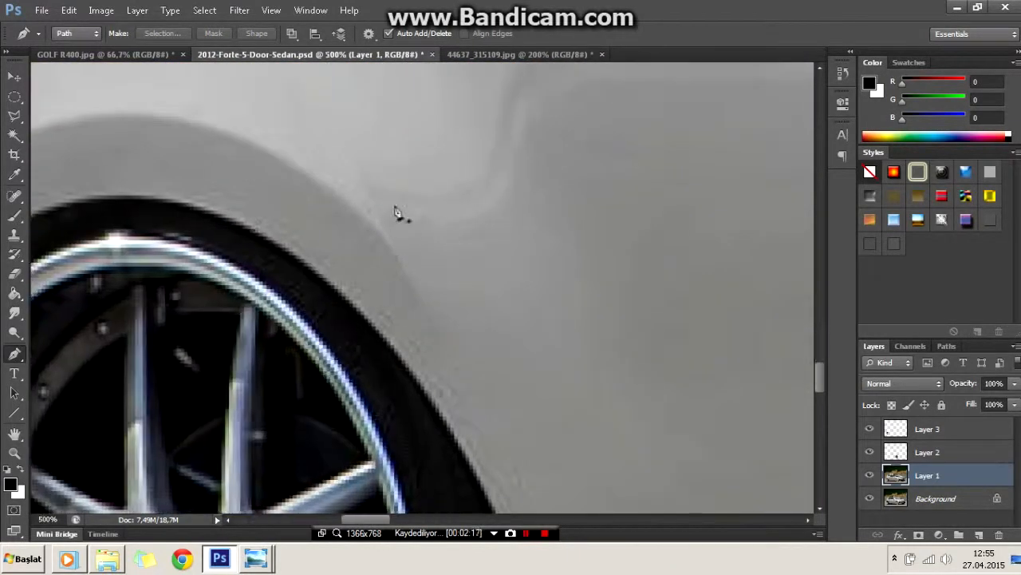
pyautogui.click(14, 314)
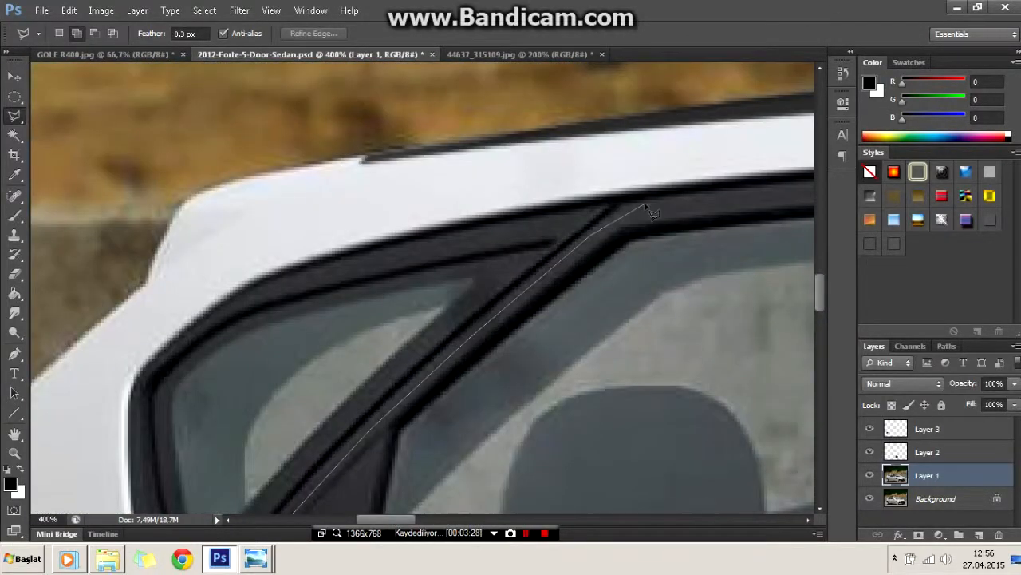
pyautogui.click(330, 441)
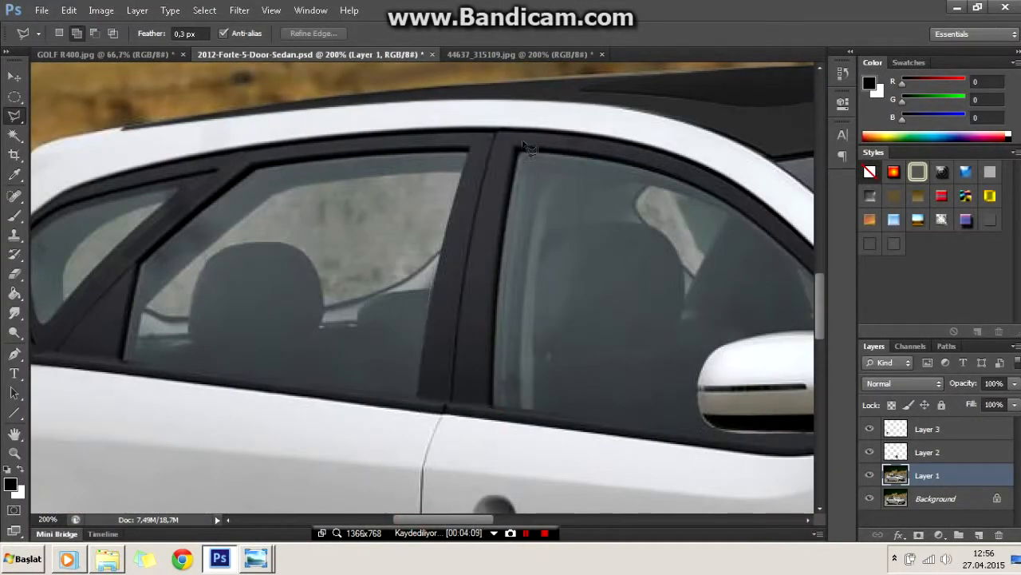
# - Trace a wider flare around the rear wheel arch and fill it with body colour
pyautogui.moveTo(526, 133); pyautogui.dragTo(492, 417)
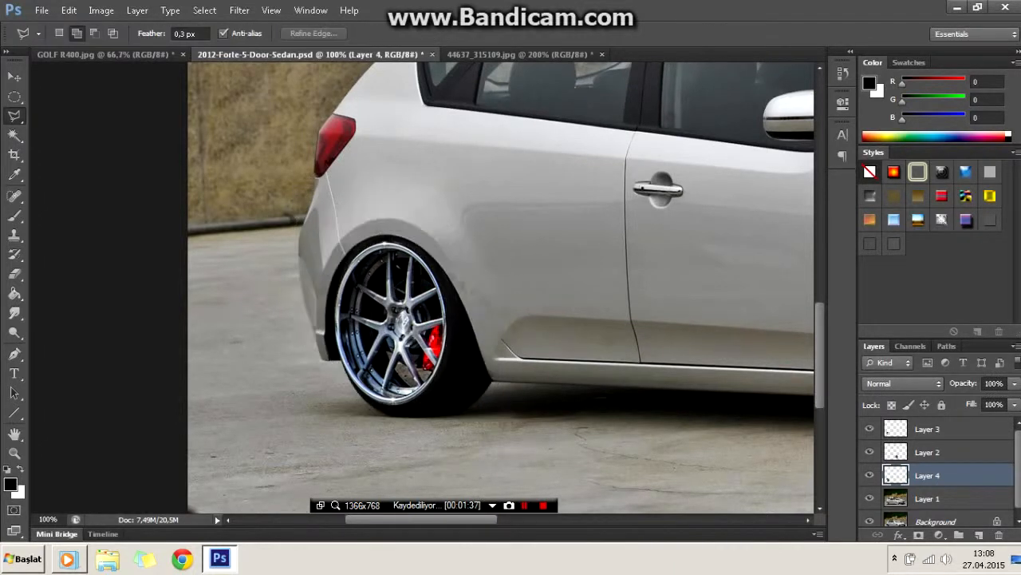
pyautogui.rightClick(927, 429)
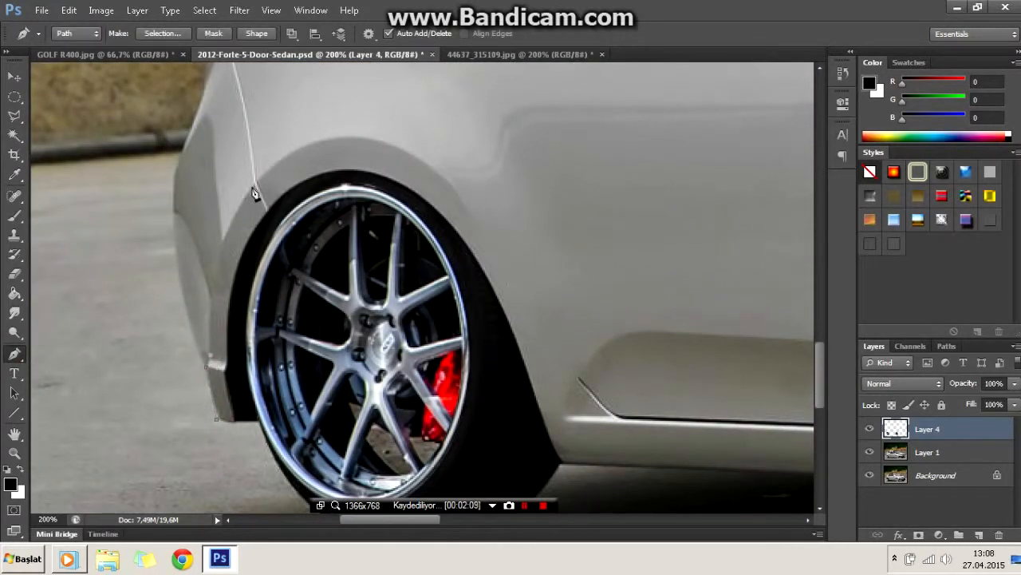
pyautogui.click(386, 142)
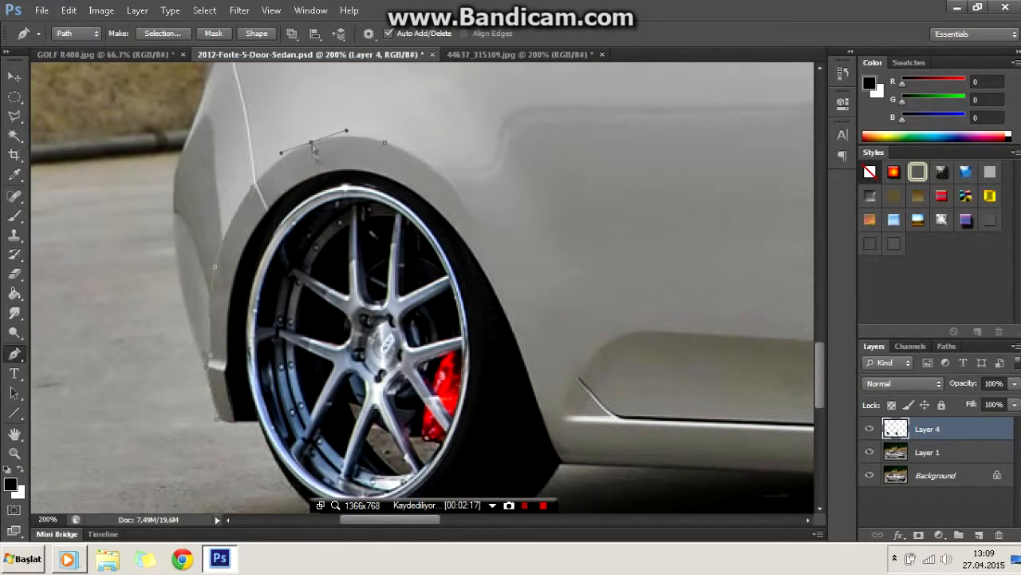
pyautogui.scroll(-3)
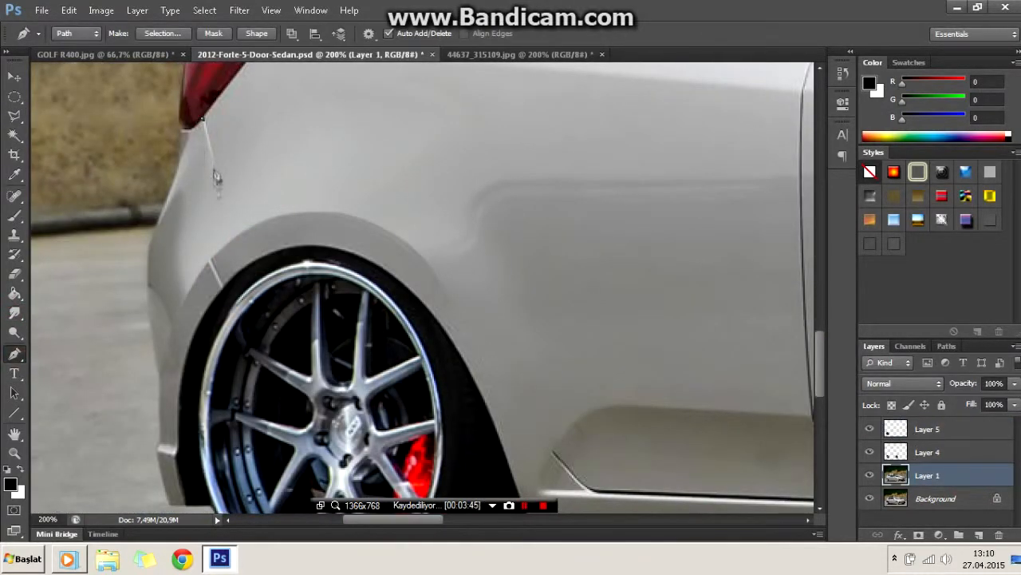
# - Trace a path along the flare edge and size the brush for the highlight stroke
pyautogui.click(209, 264)
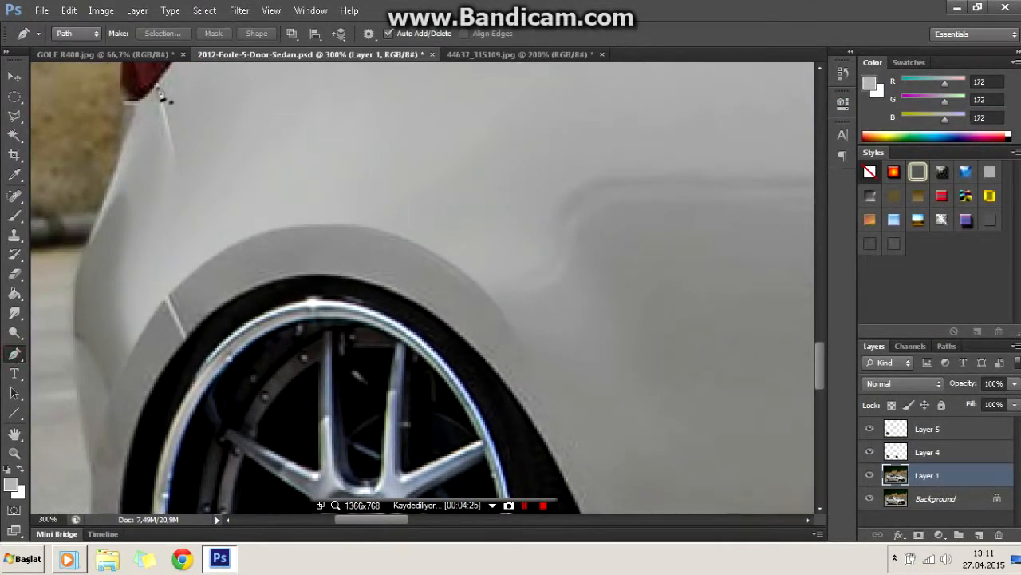
pyautogui.click(167, 299)
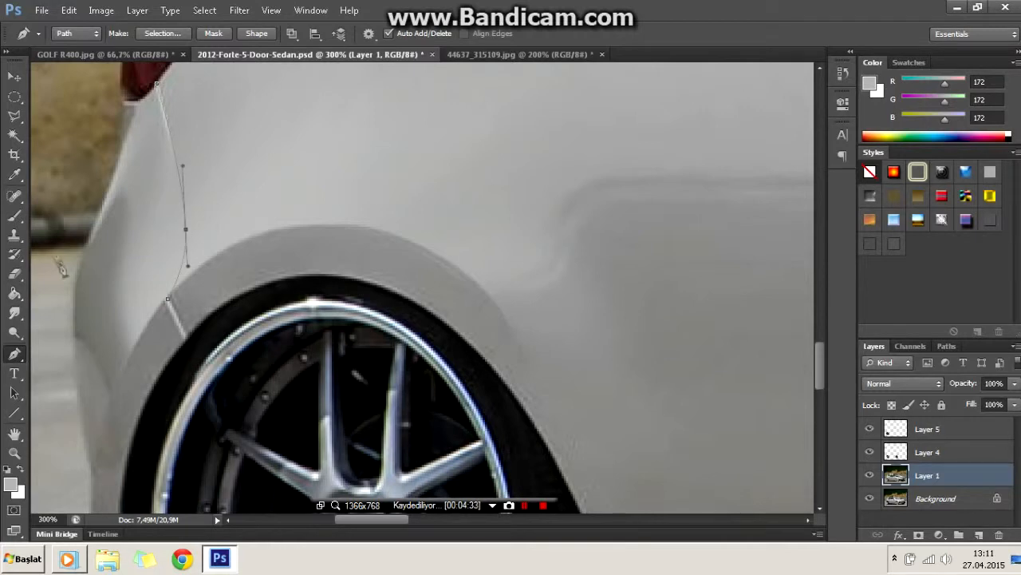
pyautogui.rightClick(320, 304)
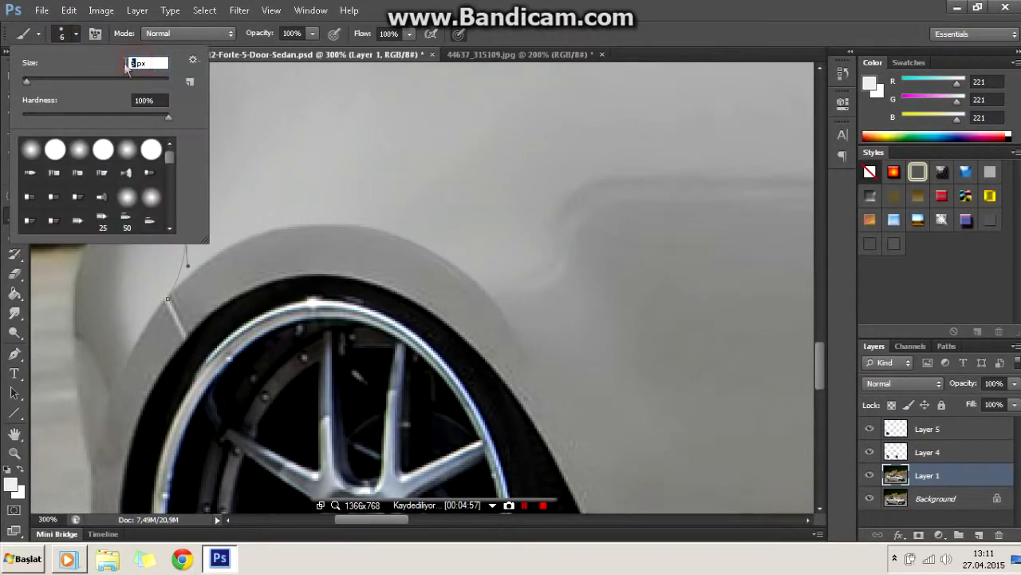
pyautogui.click(14, 114)
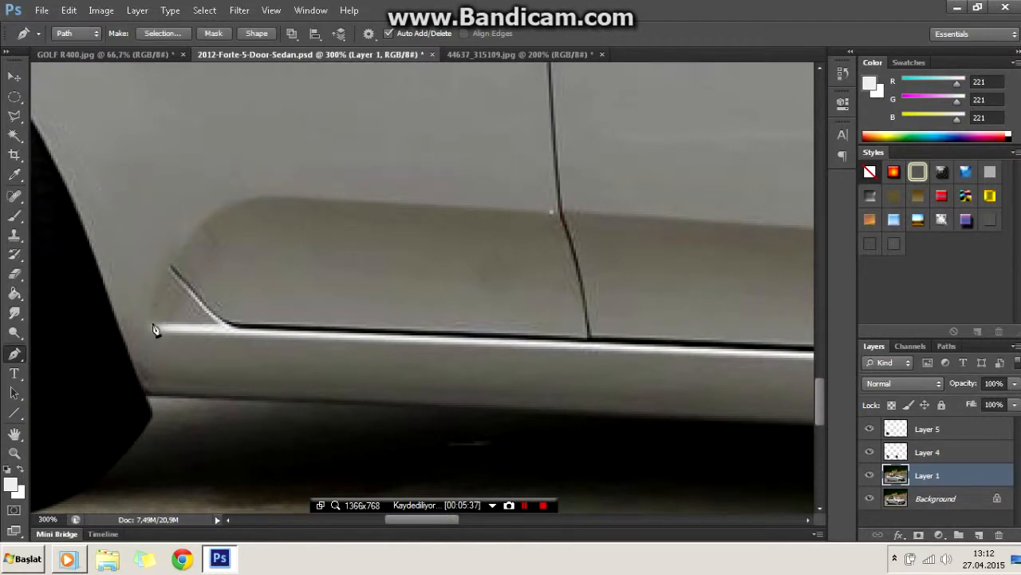
# - Outline the front of the side skirt panel and set the path options
pyautogui.click(396, 210)
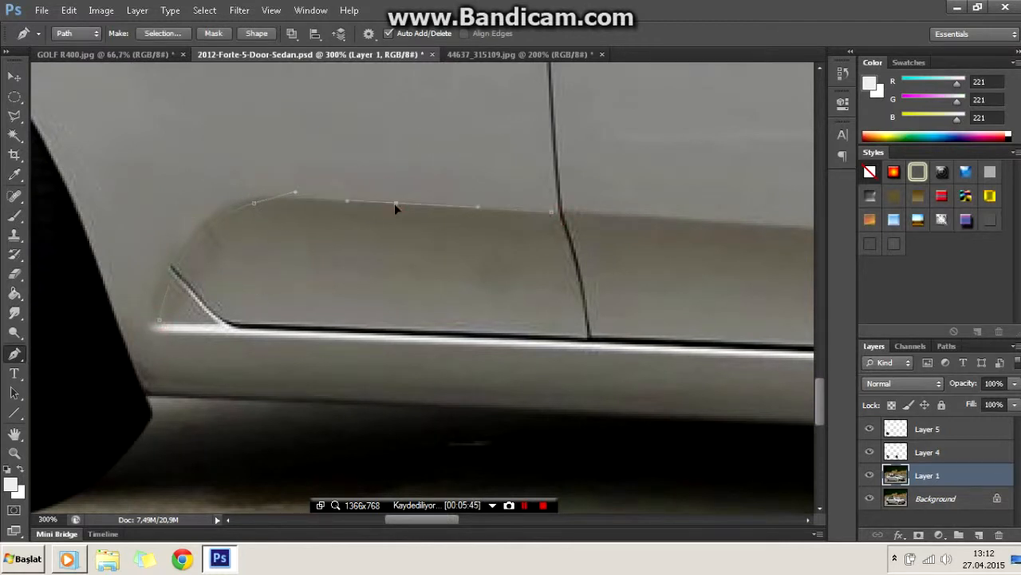
pyautogui.rightClick(399, 209)
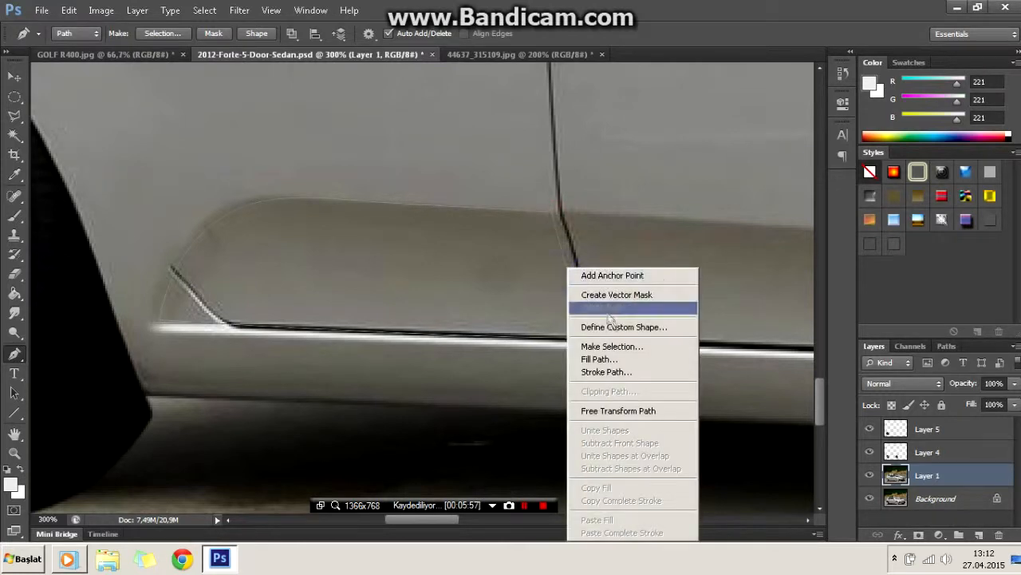
pyautogui.click(612, 346)
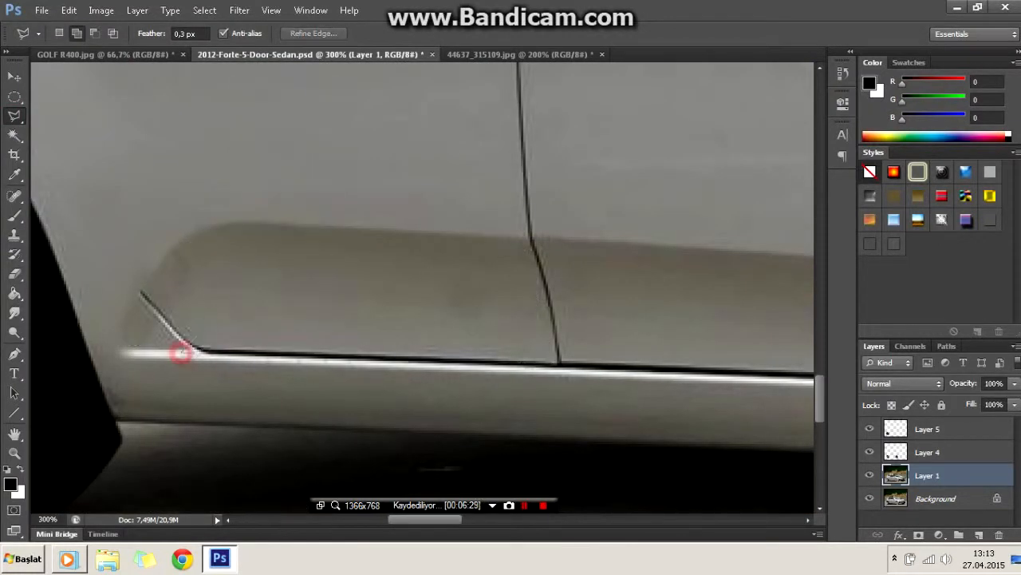
# - Select the sill, paint a white highlight, darken the intake black, then deselect
pyautogui.click(14, 313)
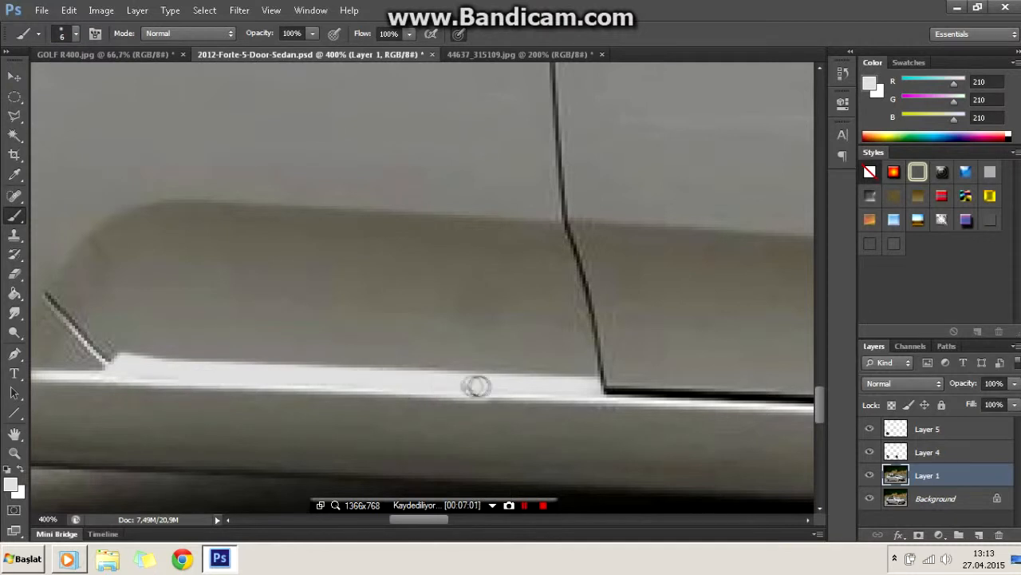
pyautogui.click(15, 353)
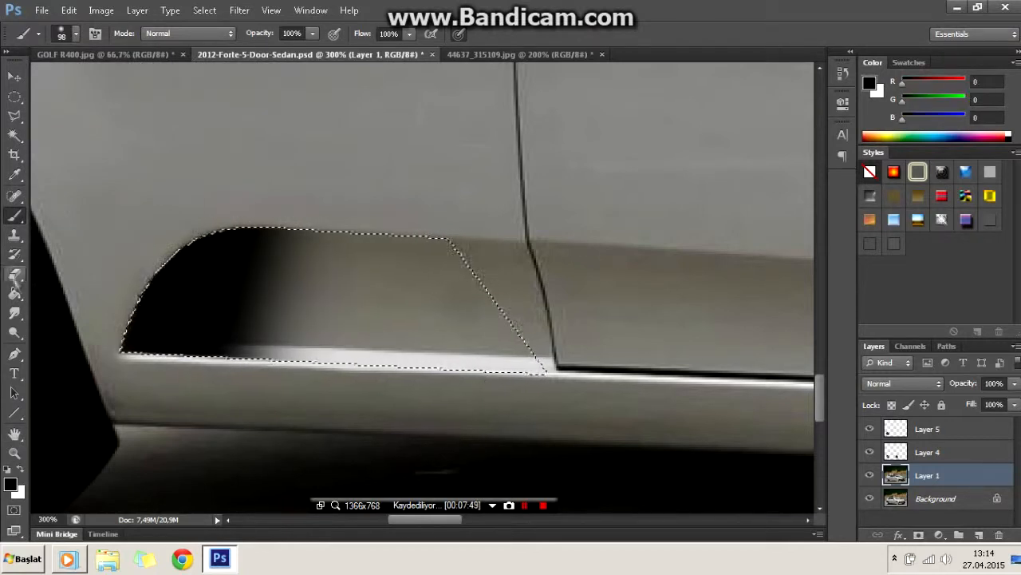
pyautogui.click(15, 113)
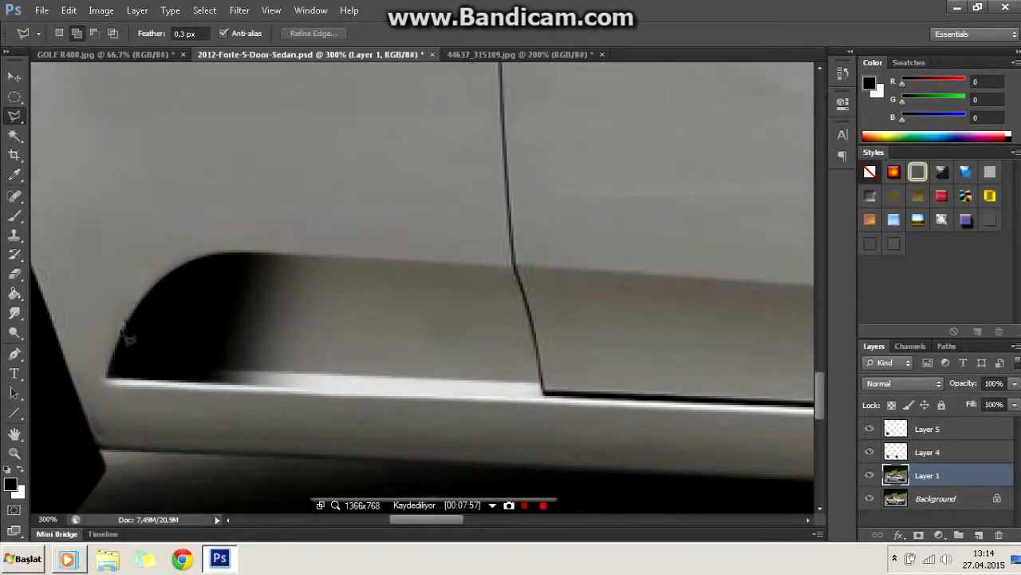
pyautogui.moveTo(167, 144)
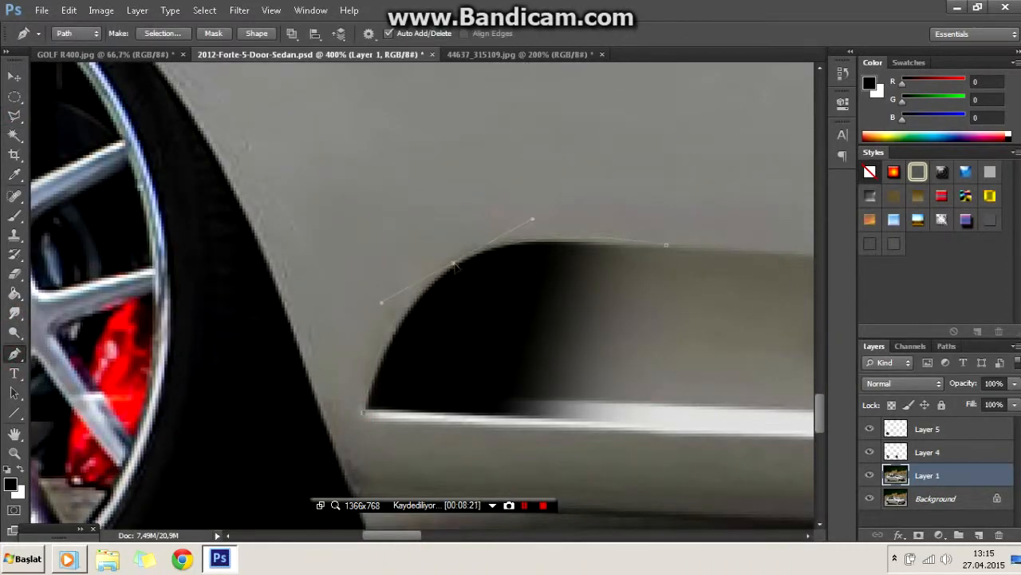
# - Add a point along the rear quarter window's glass edge
pyautogui.click(11, 485)
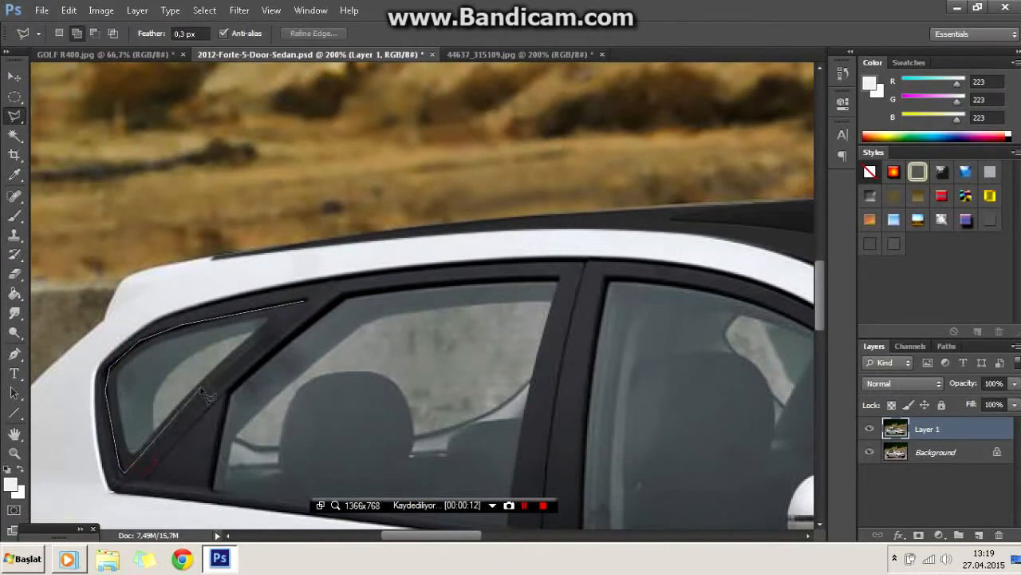
# - Continue the outline along the new front bumper's lower edge
pyautogui.click(239, 399)
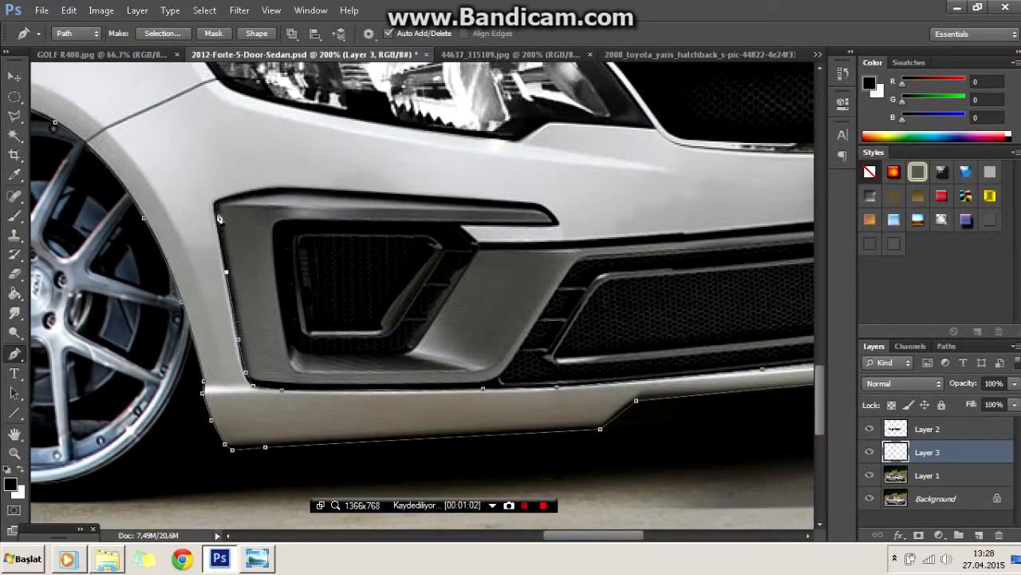
# - Place Pen anchors along the bumper, grille edge and headlight outline
pyautogui.click(557, 219)
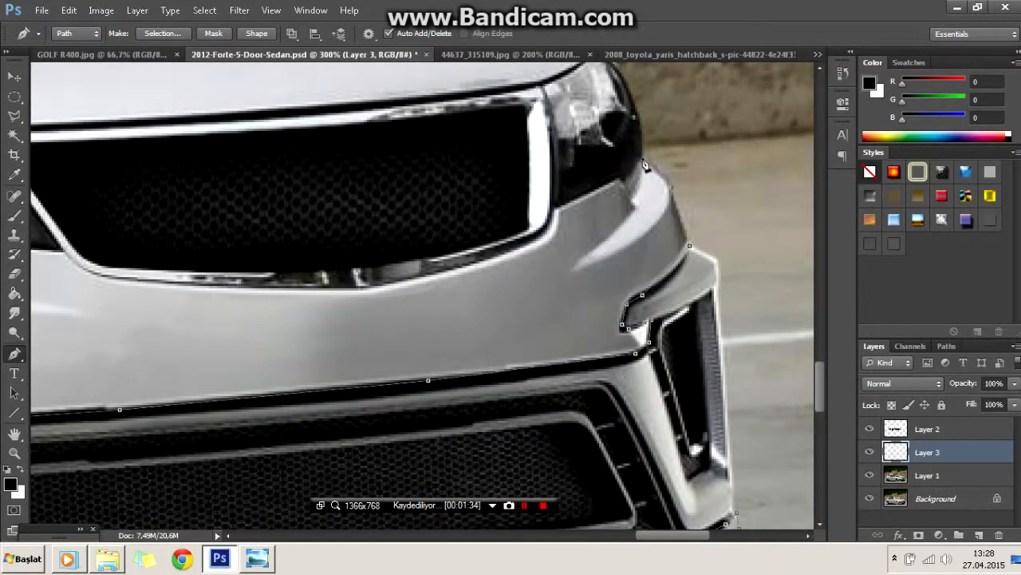
pyautogui.click(386, 285)
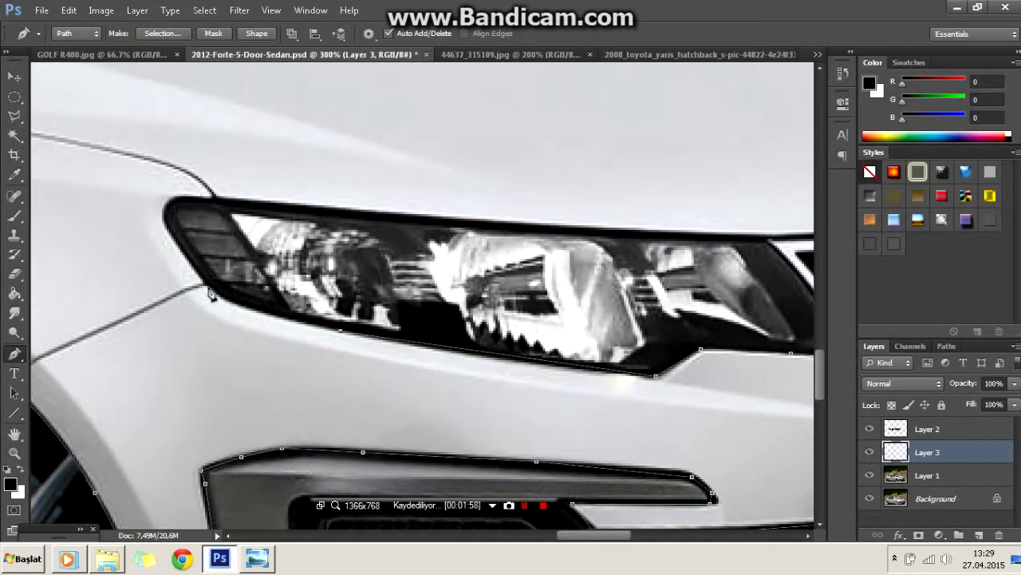
pyautogui.click(251, 203)
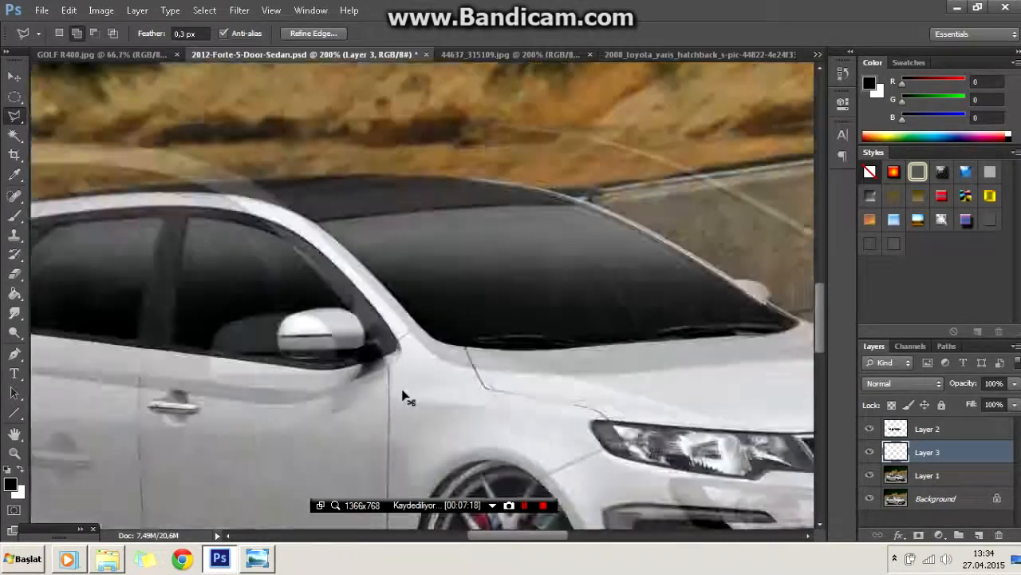
# - Cancel the Hue/Saturation change on the empty layer and reopen Image > Adjustments
pyautogui.click(101, 10)
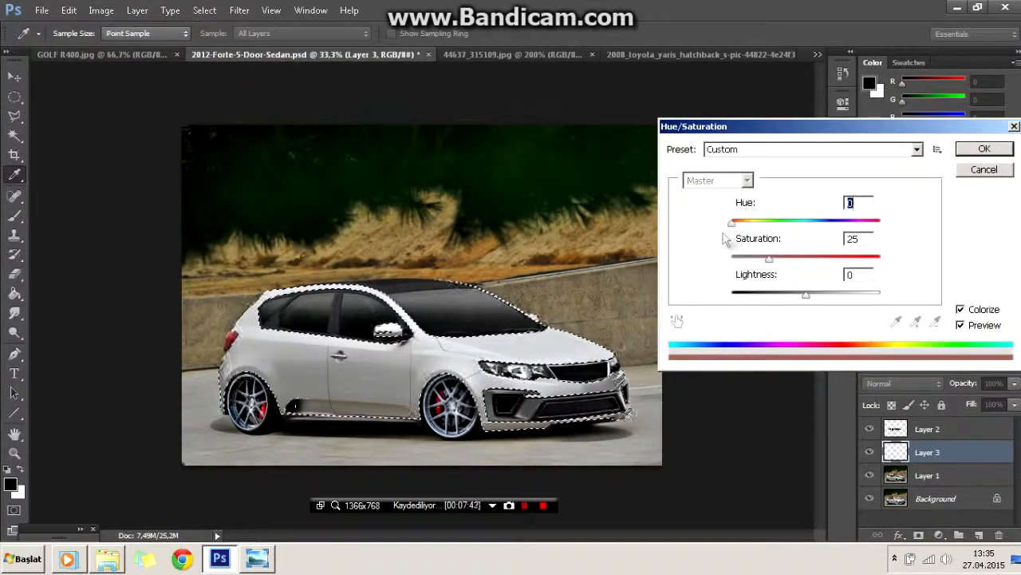
pyautogui.click(984, 148)
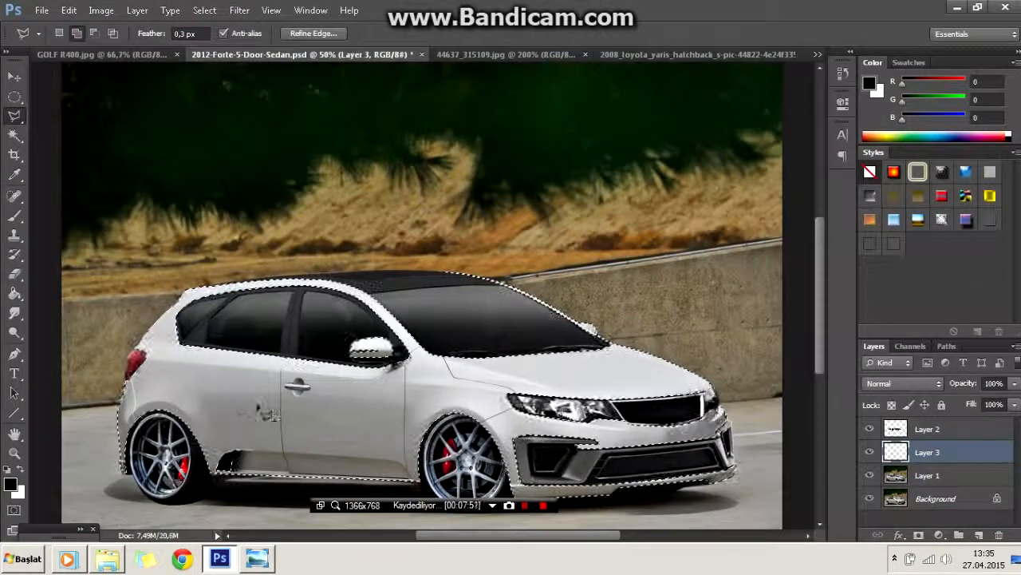
pyautogui.click(101, 9)
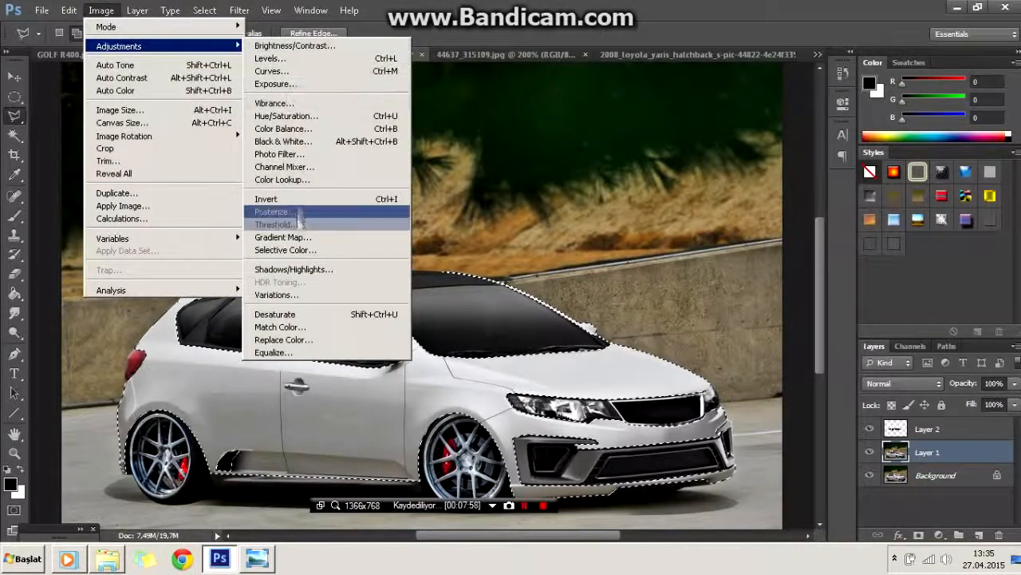
# - Colorize the body yellow in Hue/Saturation (value 58) and apply contrast 25
pyautogui.click(286, 115)
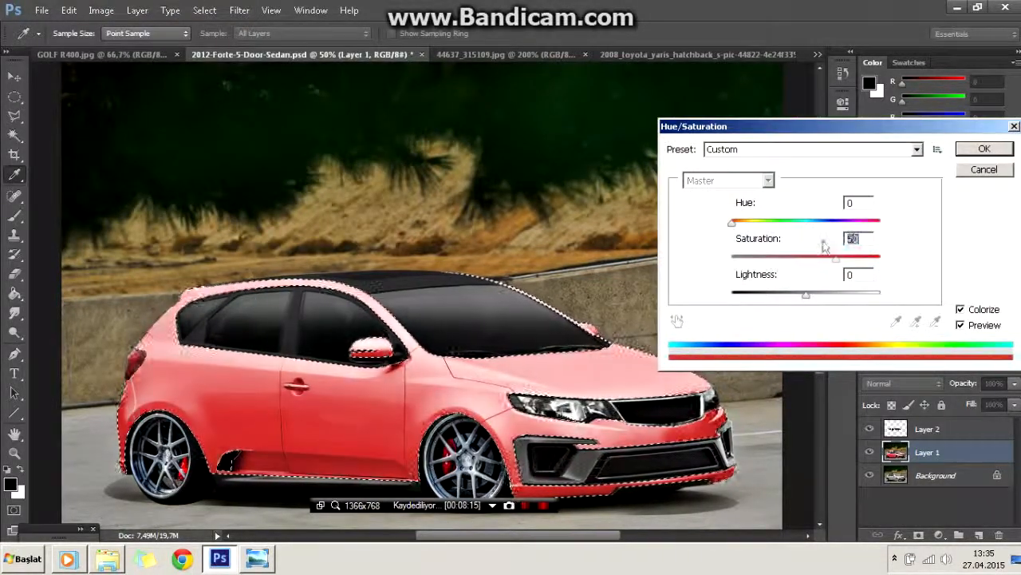
pyautogui.write('58')
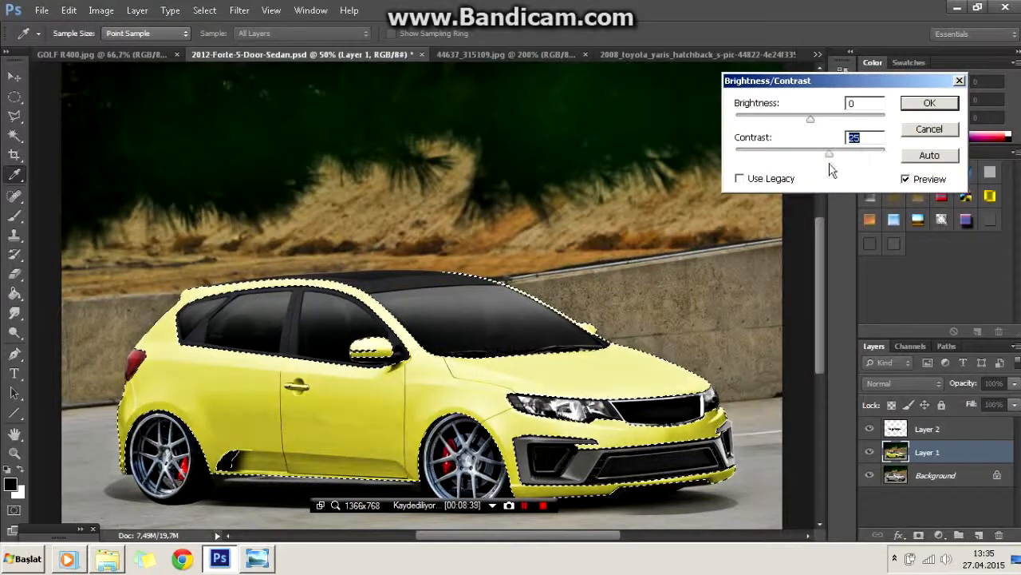
pyautogui.click(929, 102)
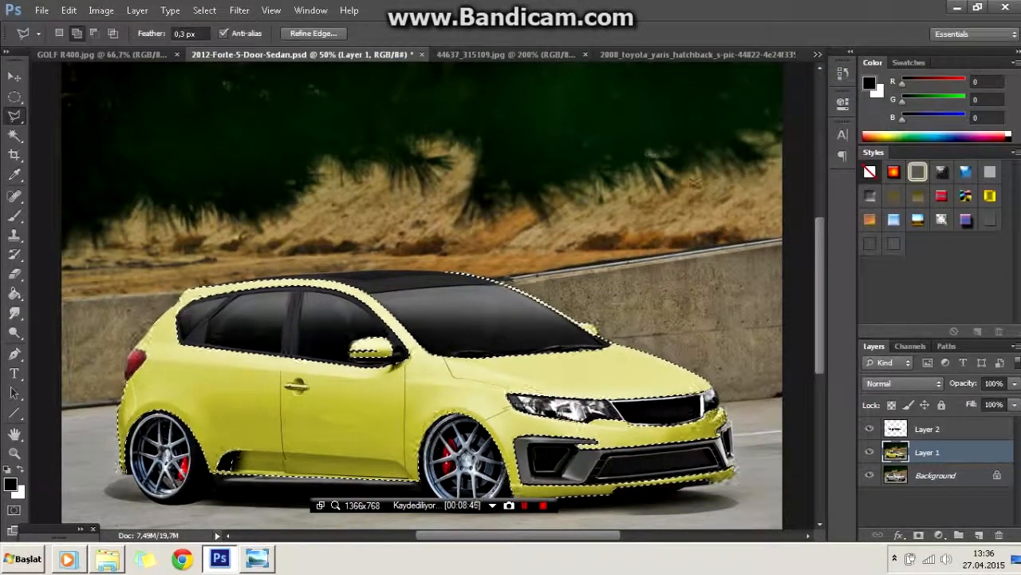
# - Apply a Cooling Filter (LBB) photo filter at 25% density
pyautogui.click(101, 9)
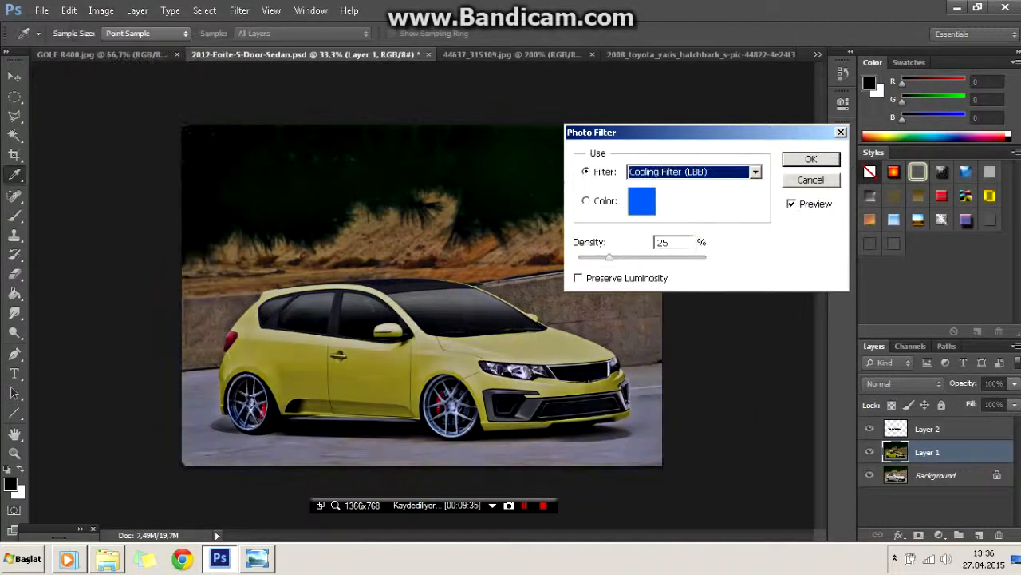
pyautogui.click(810, 158)
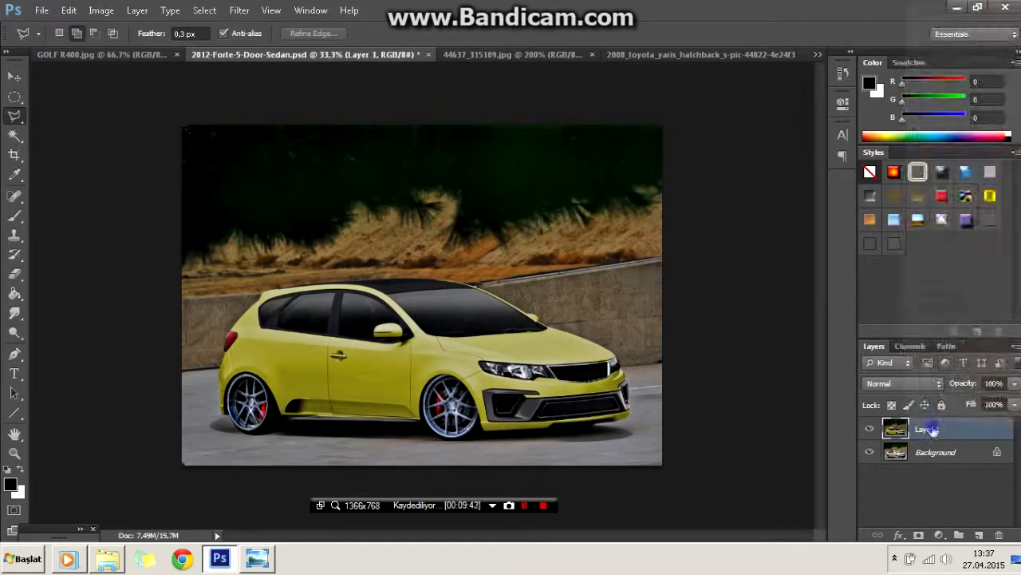